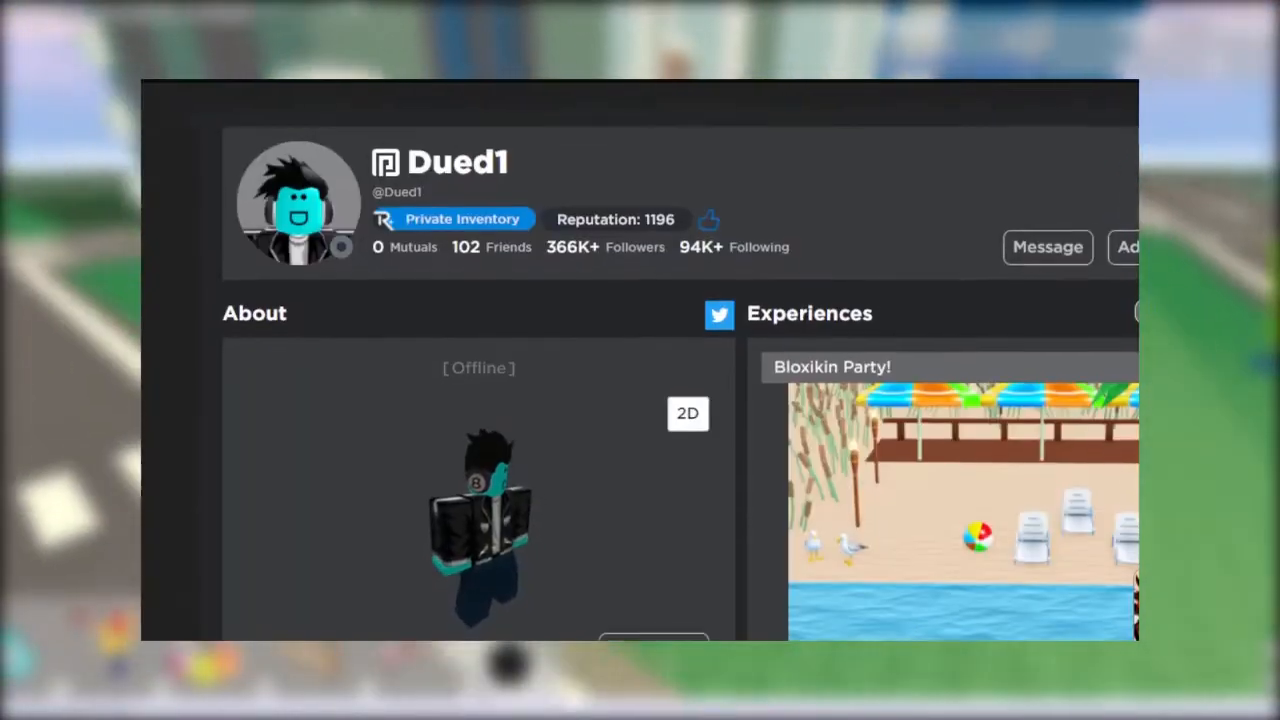
scroll("down", 3)
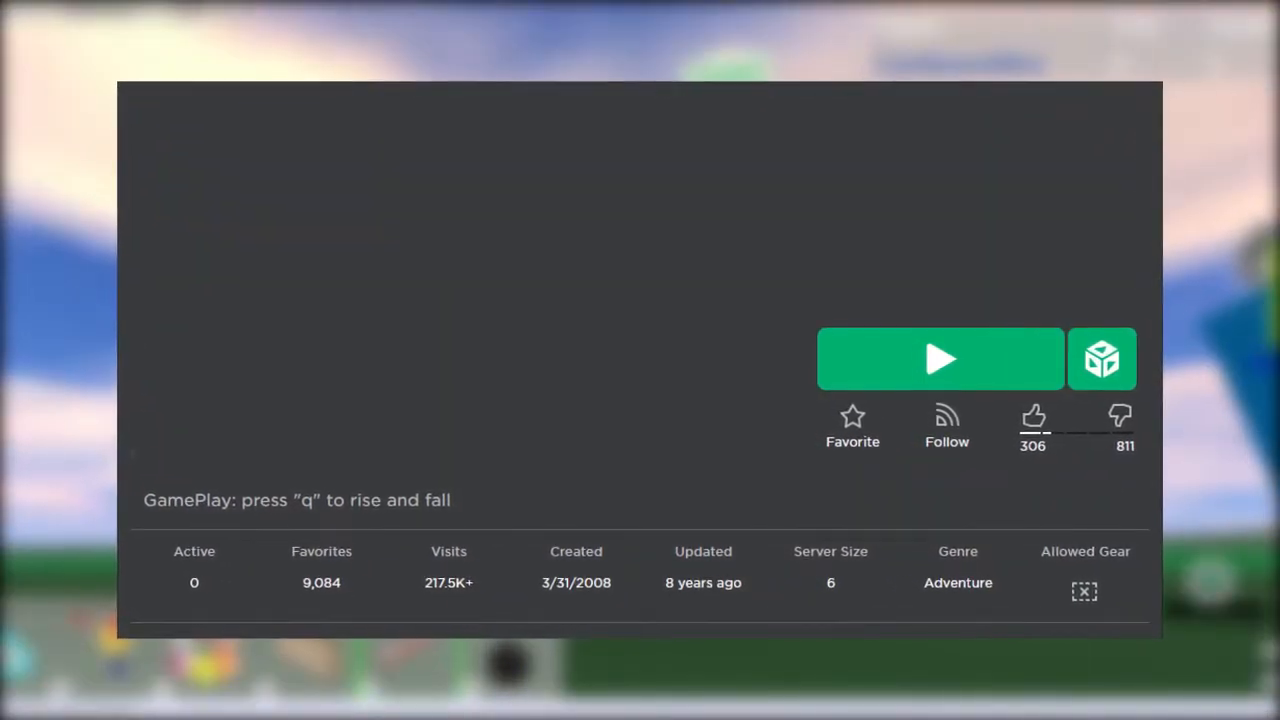
left_click(940, 360)
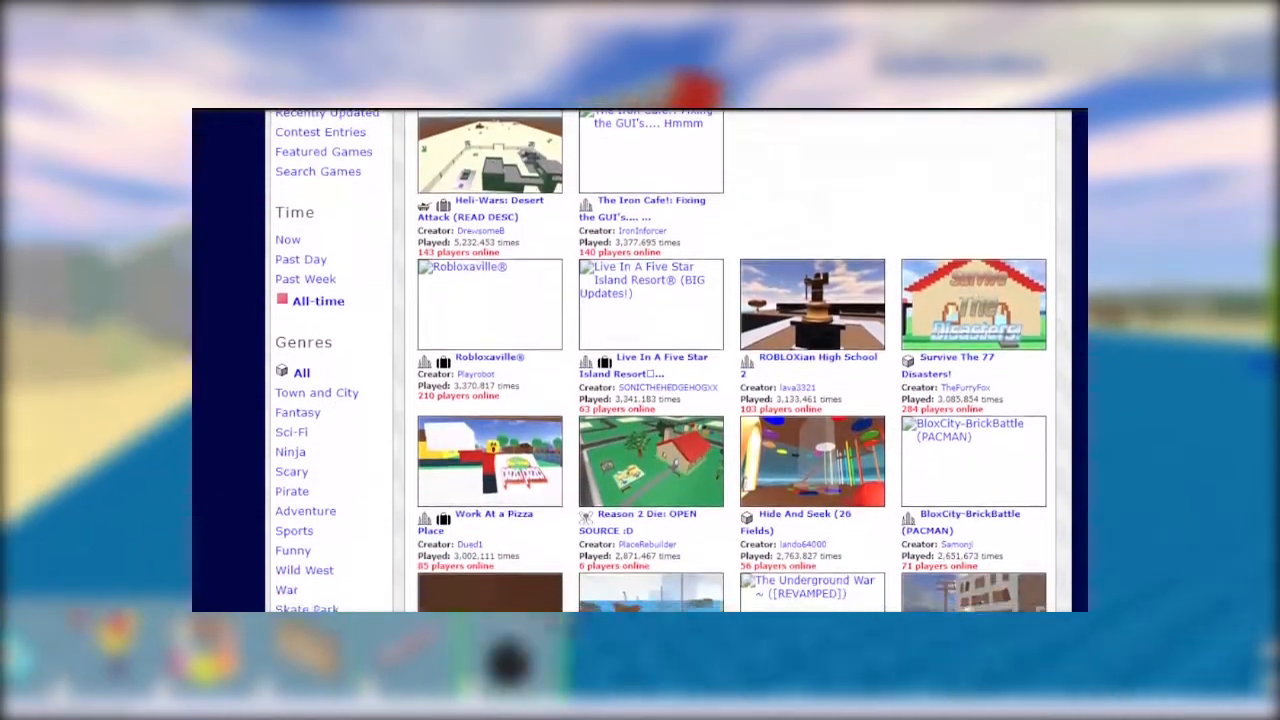
scroll("down", 3)
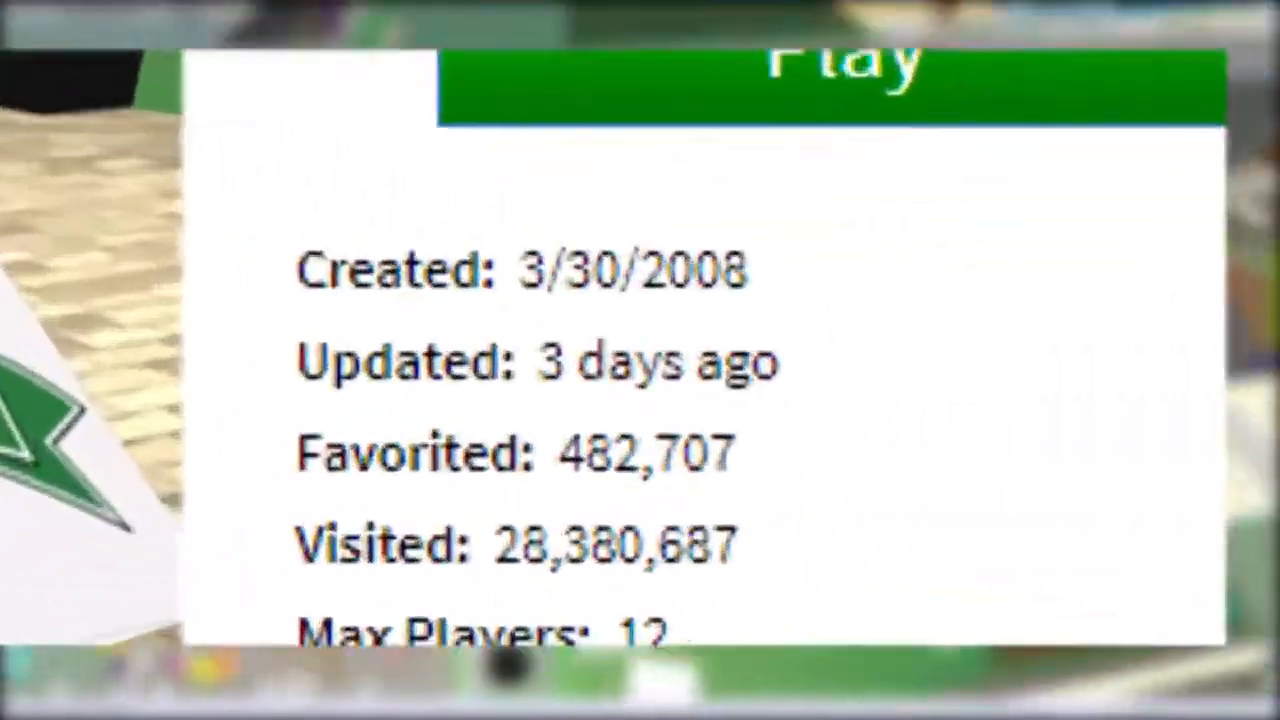
left_click(848, 76)
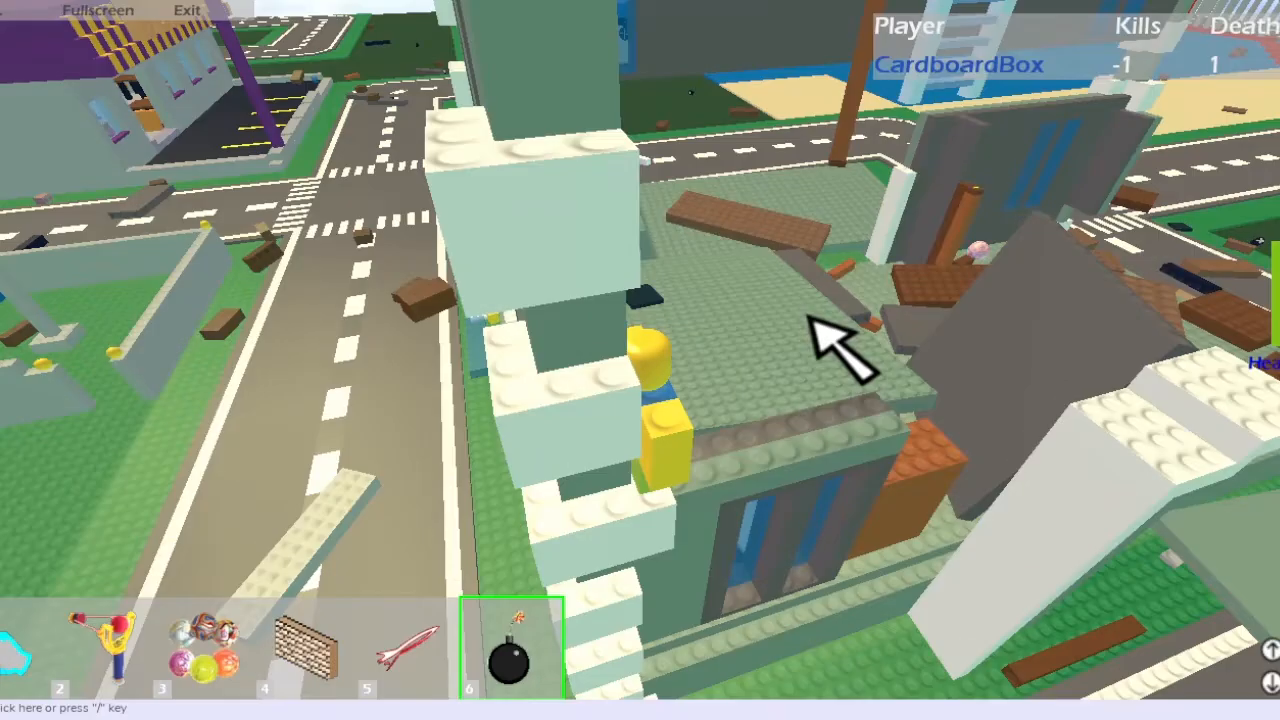